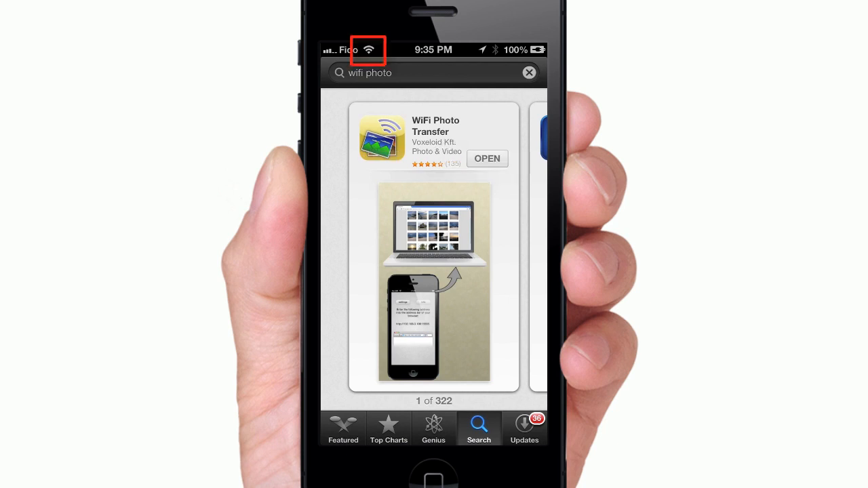
# Launch WiFi Photo Transfer from the App Store search results with OPEN.
pyautogui.click(487, 158)
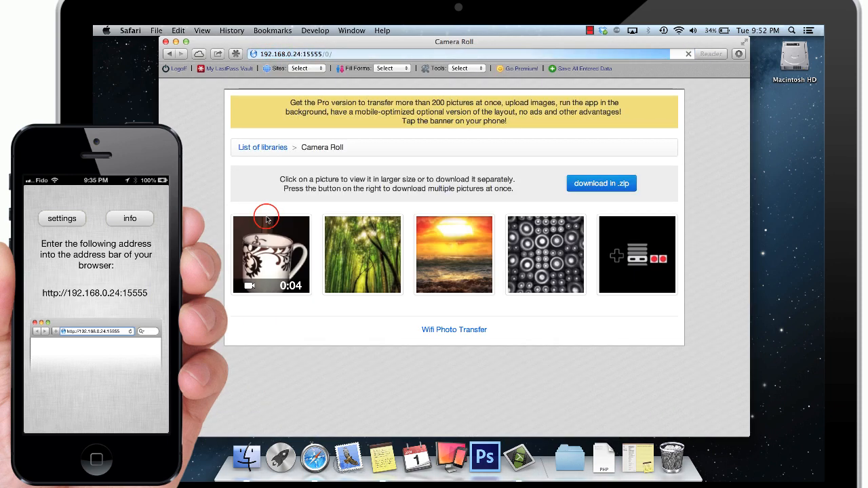
# Save the full-size bamboo photo fr_3.jpg to the desktop and go back to the thumbnails.
pyautogui.click(363, 254)
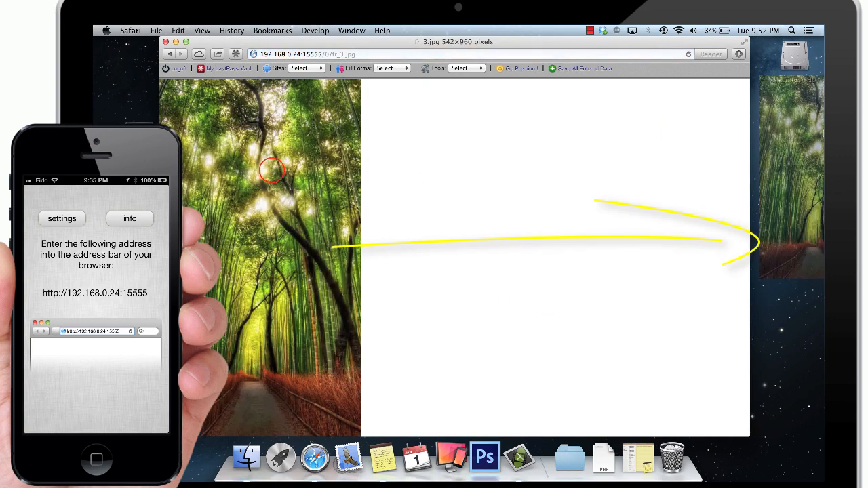
pyautogui.click(171, 54)
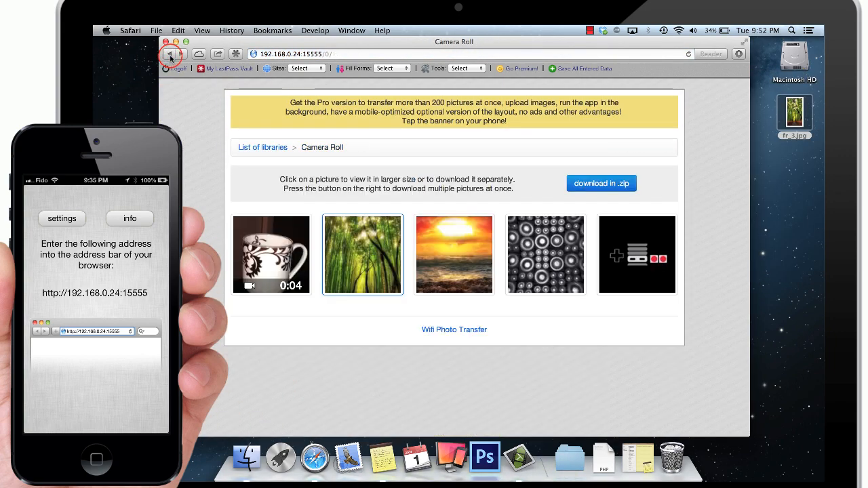
# Download the coffee cup video fs_4.mov, then download all five selected Camera Roll items.
pyautogui.rightClick(450, 174)
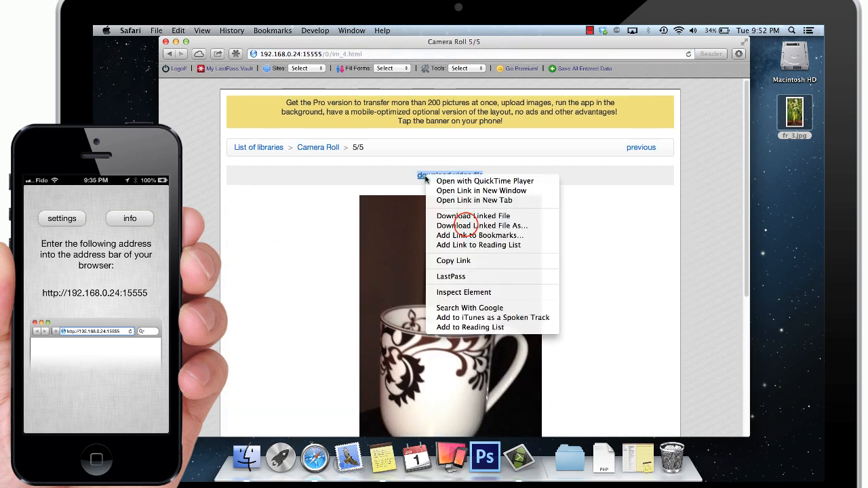
pyautogui.click(483, 225)
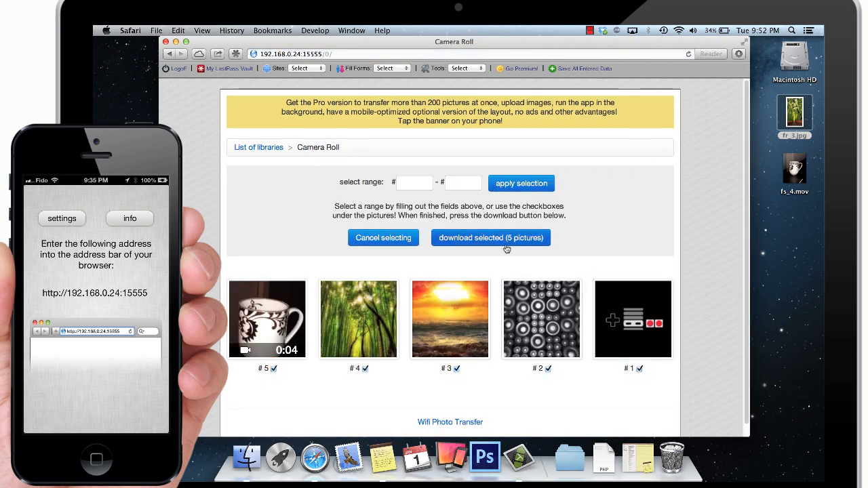
pyautogui.click(490, 237)
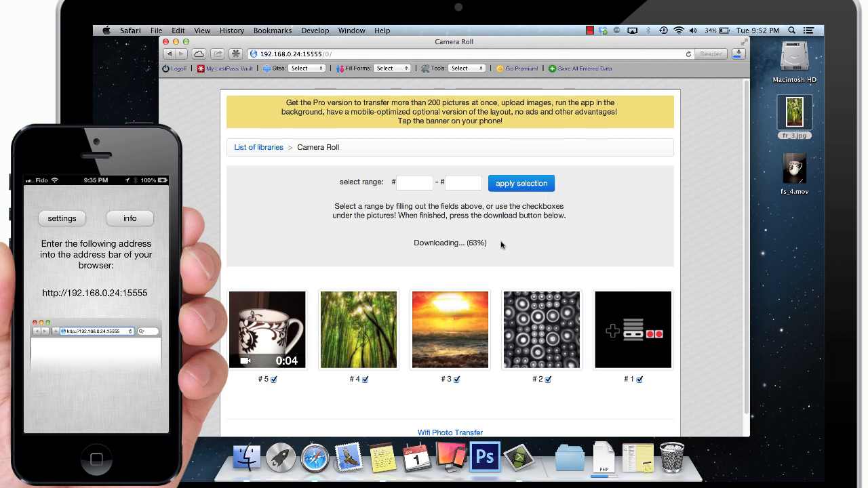